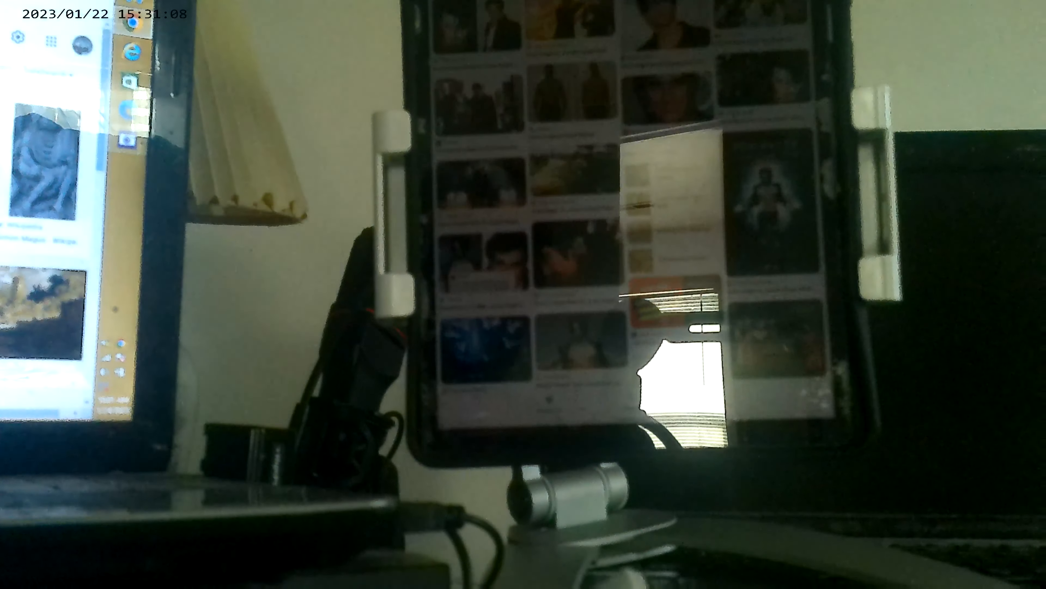
Scroll down the enlarged magician image to reach its Related content thumbnails
scroll("down", 3)
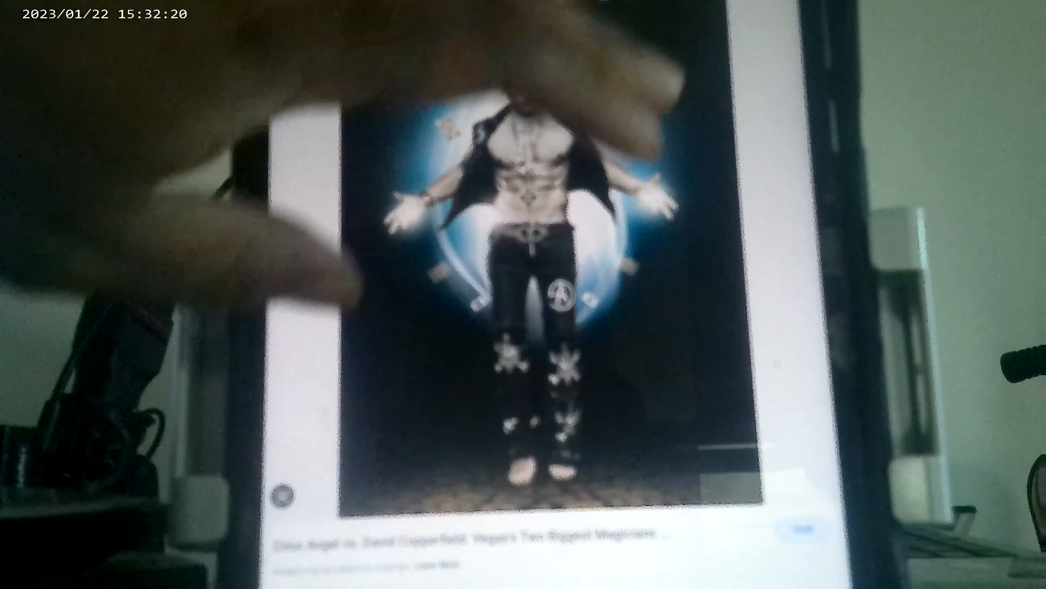
scroll("down", 3)
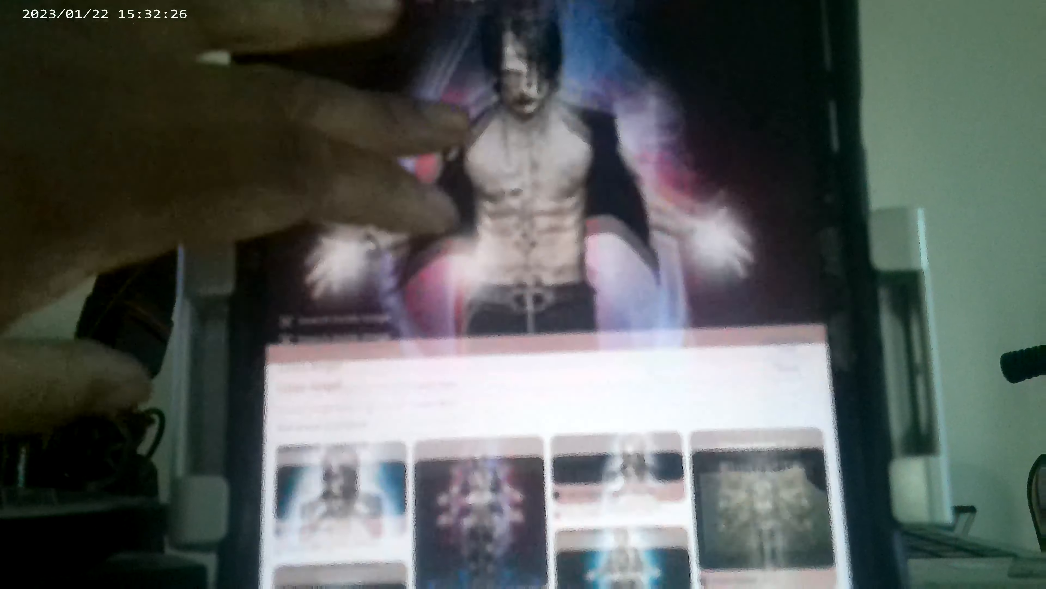
scroll("down", 3)
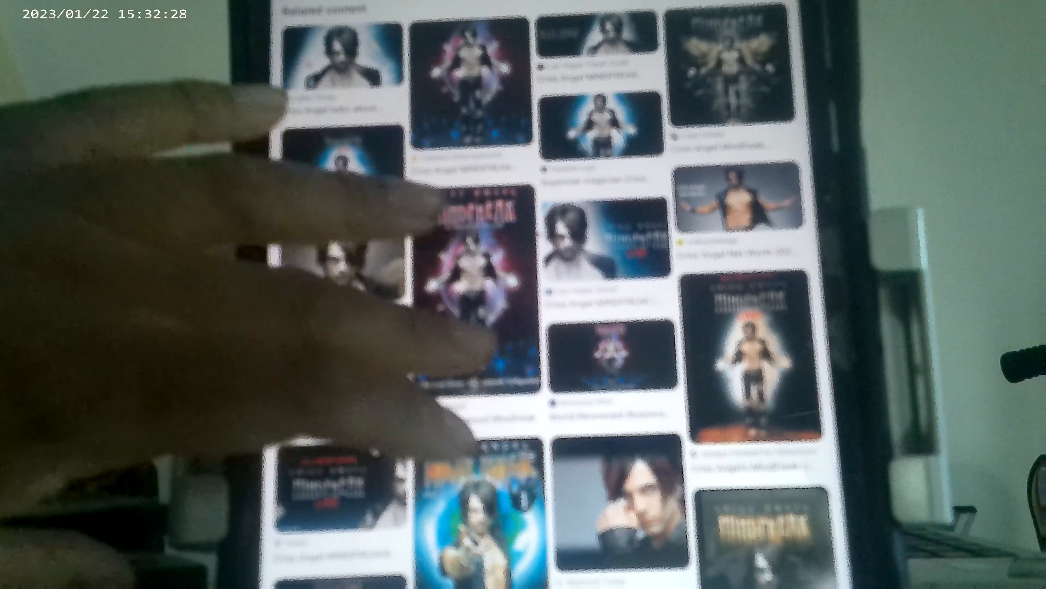
Scroll the image results for the magicians-in-the-bible appearance search
scroll("down", 3)
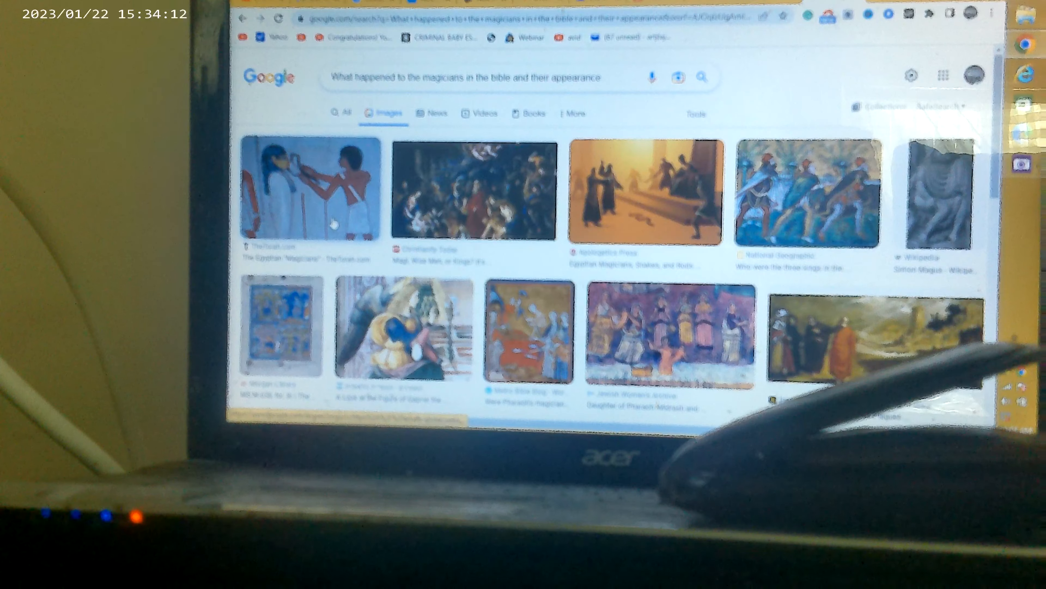
View the TheTorah.com Egyptian Magicians picture and scroll its preview down to Related content
left_click(309, 190)
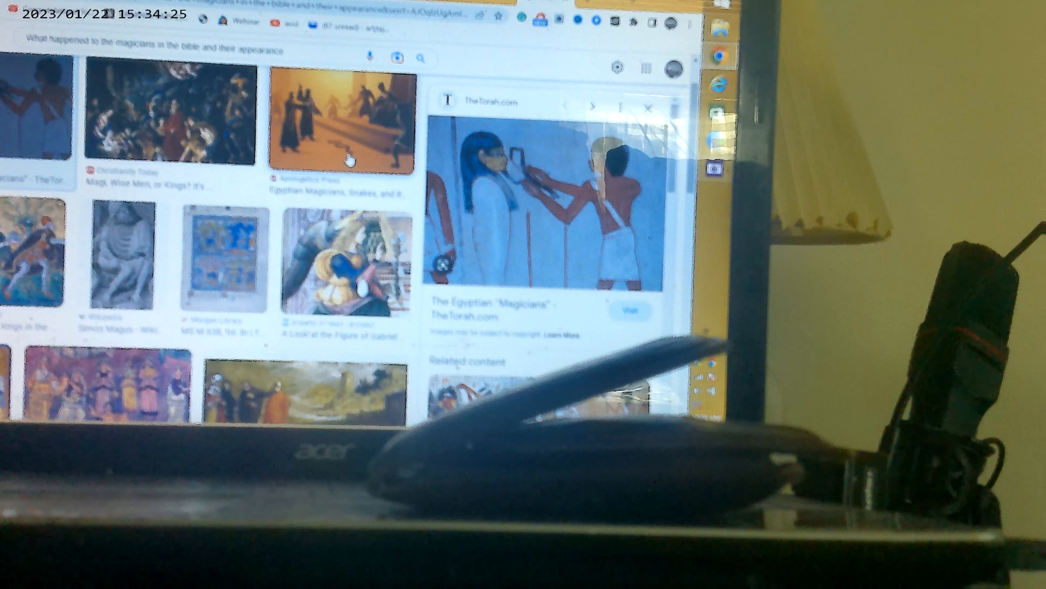
mouse_move(339, 146)
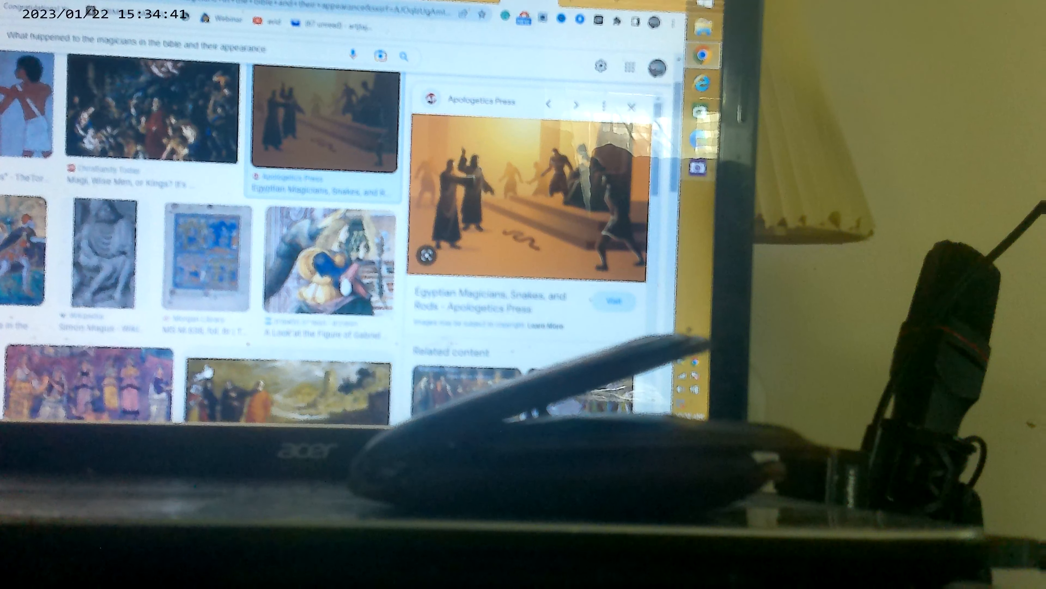
scroll("down", 3)
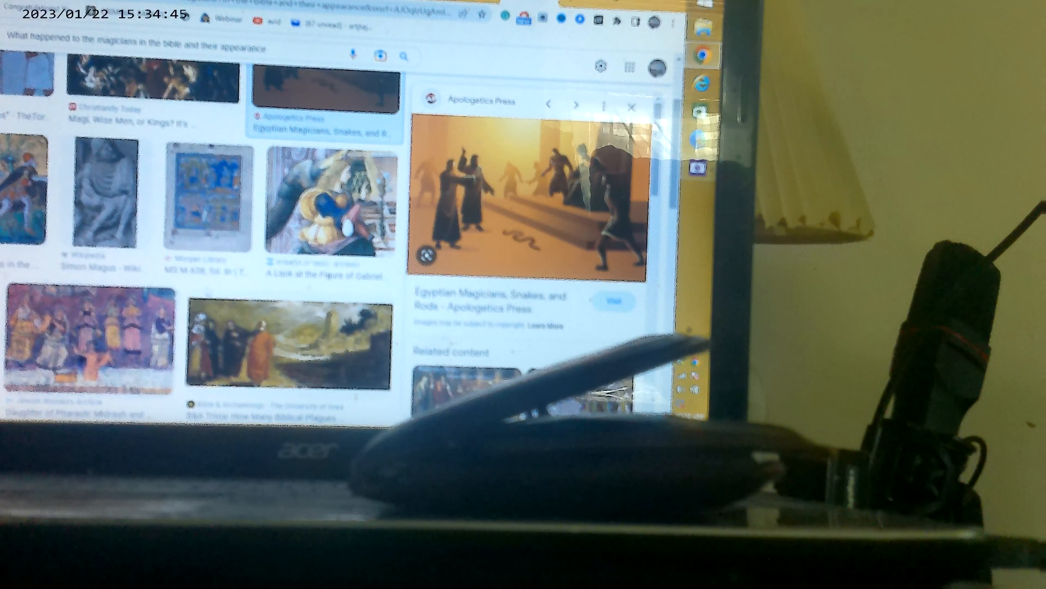
scroll("down", 3)
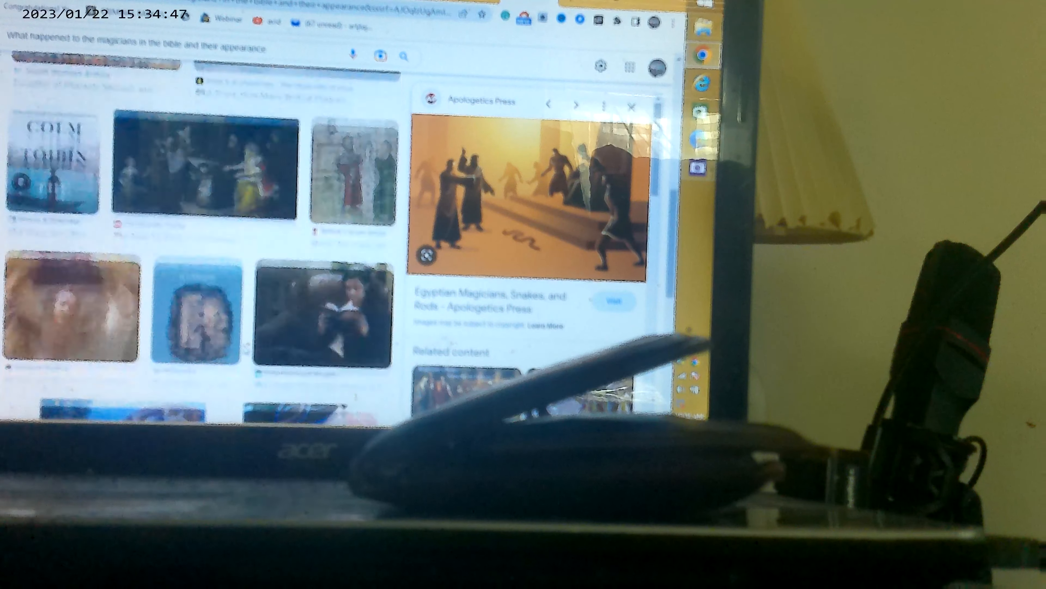
scroll("down", 3)
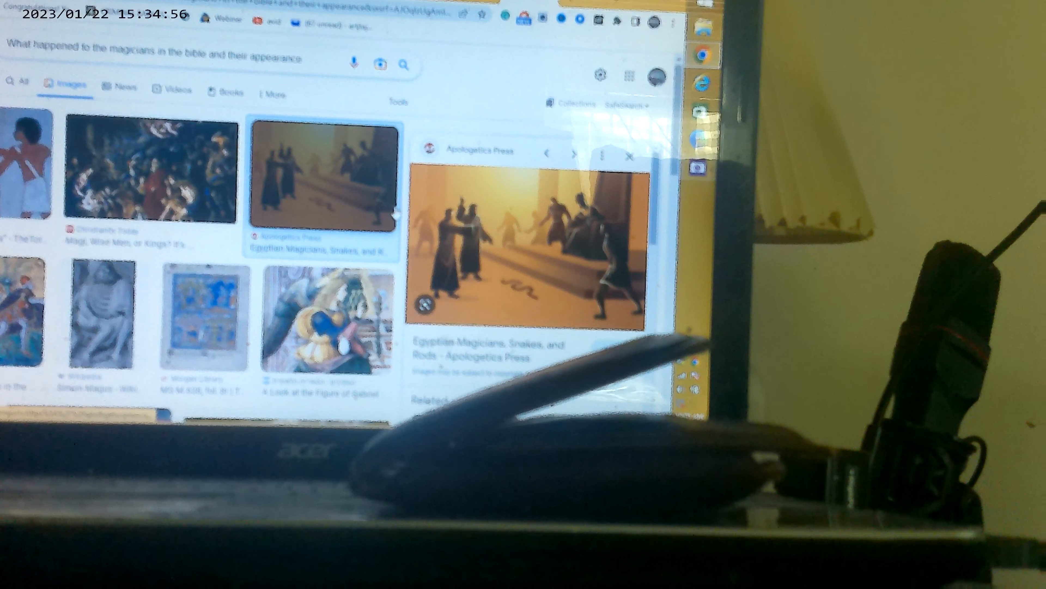
scroll("down", 3)
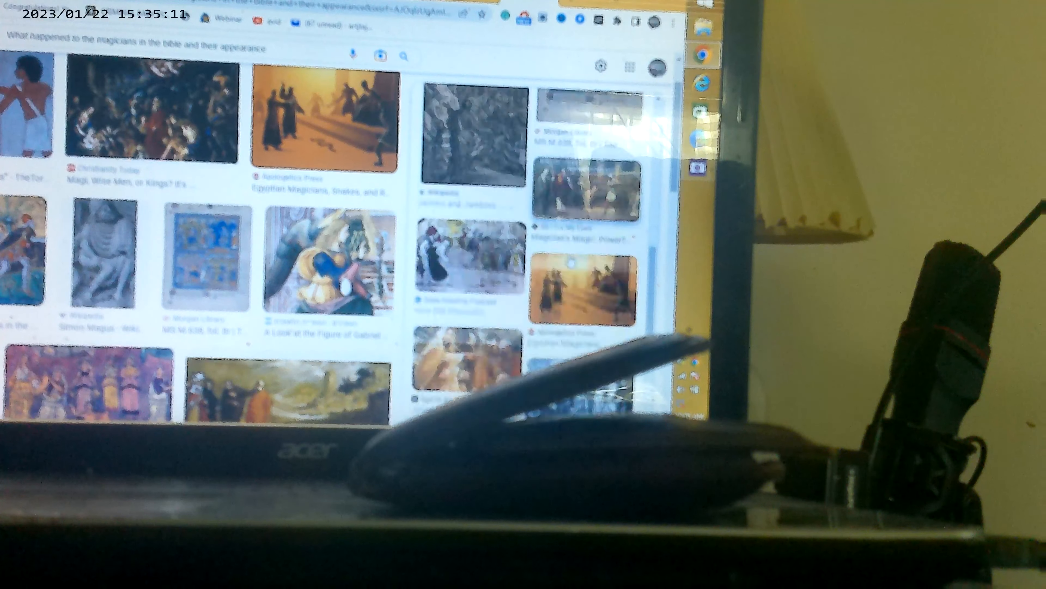
scroll("down", 3)
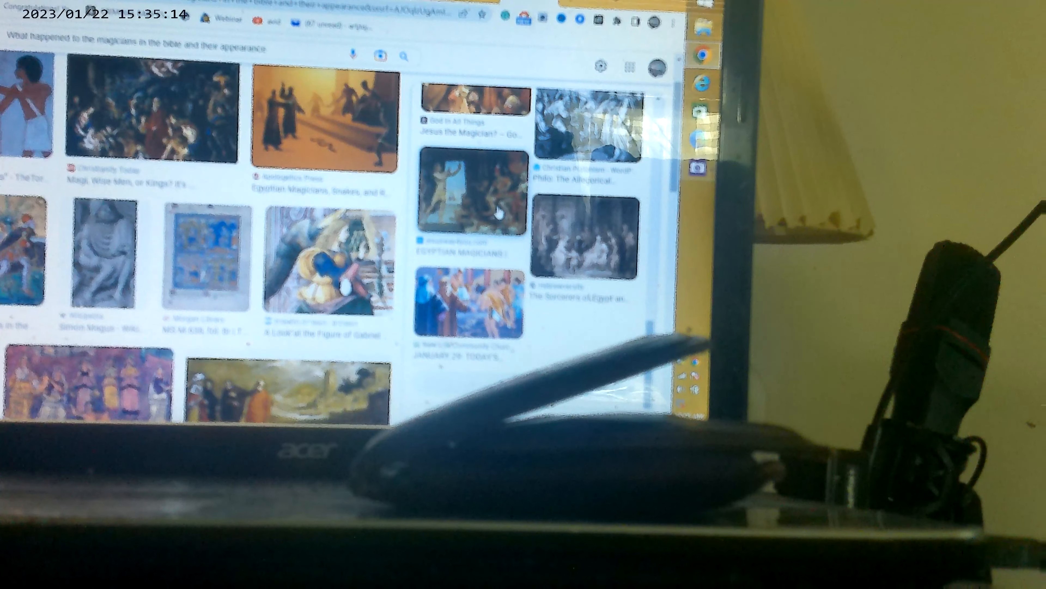
Browse the Jesus the Magician?, Magicians in the Bible and Exodus 5-6 pictures, then the Simon Magus Wikipedia result
left_click(474, 200)
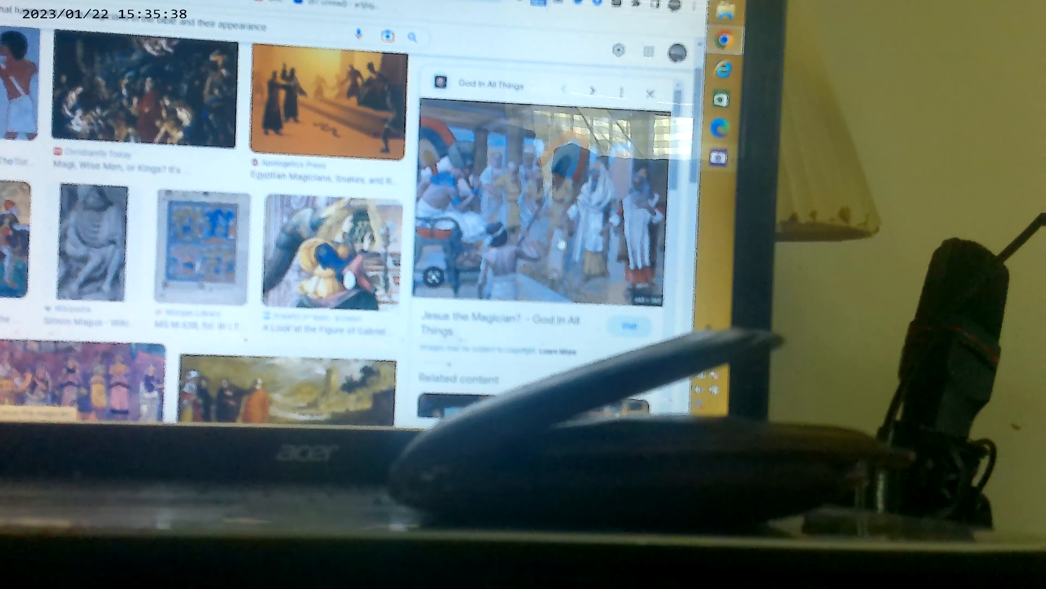
left_click(589, 89)
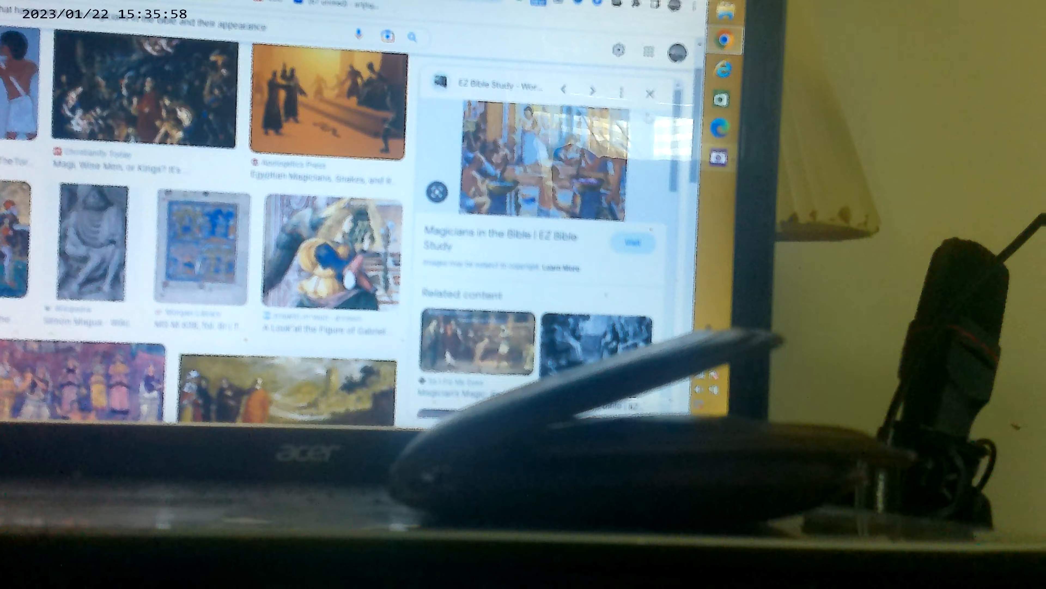
left_click(593, 88)
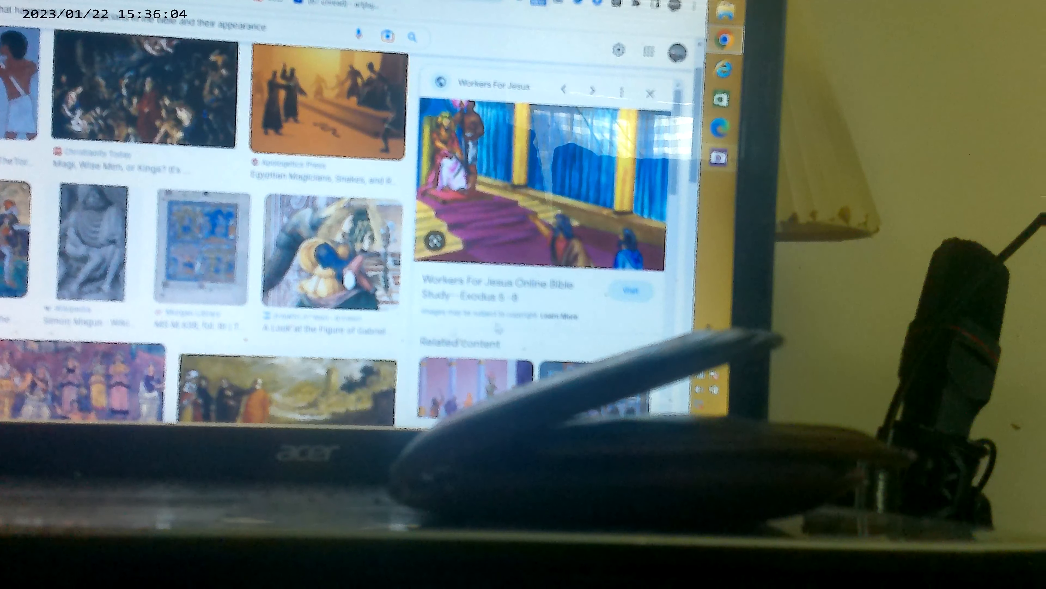
left_click(651, 92)
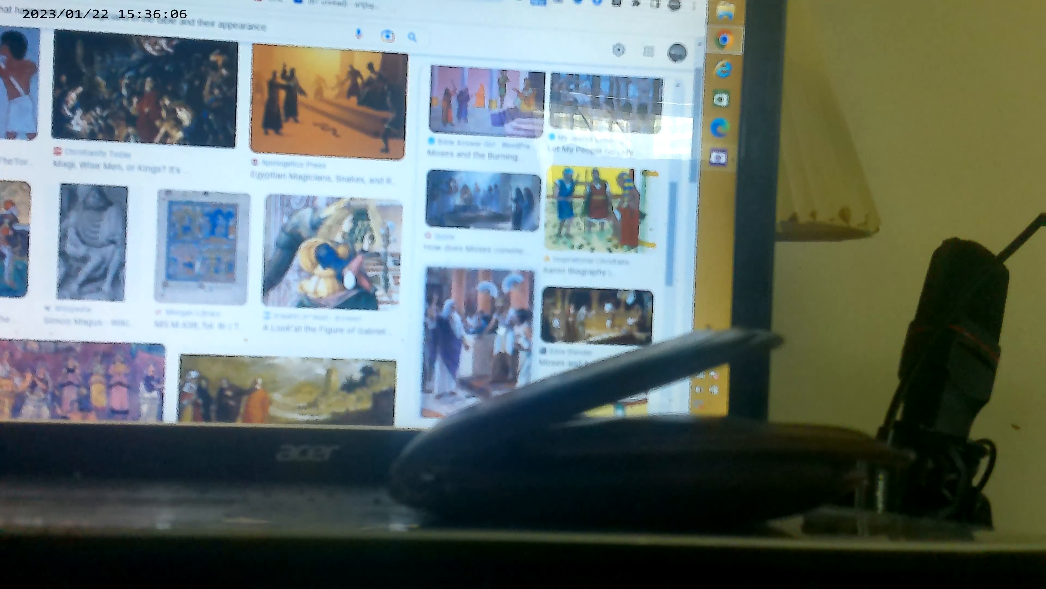
left_click(90, 243)
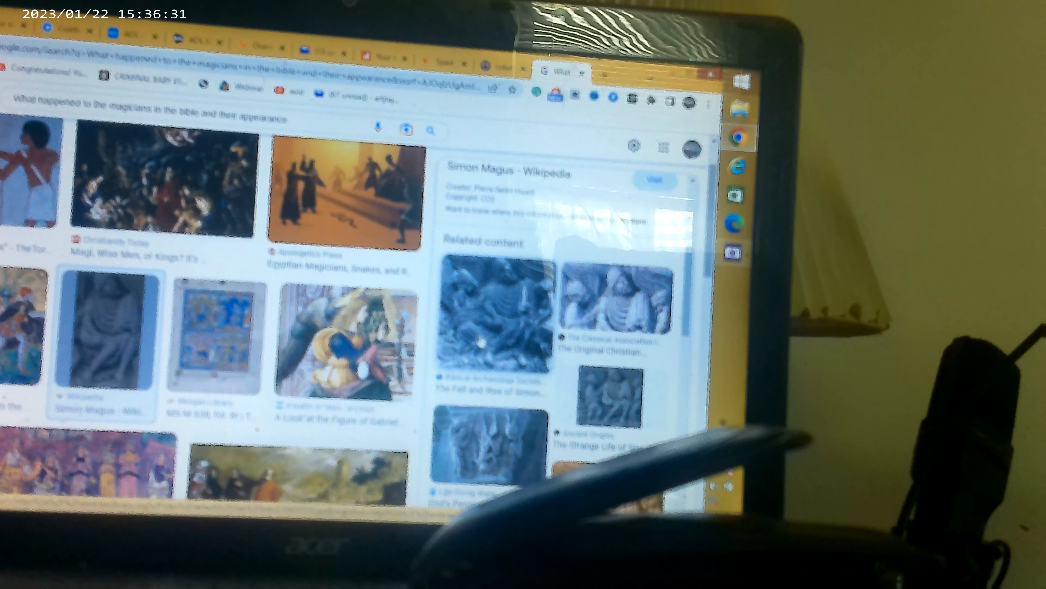
left_click(488, 307)
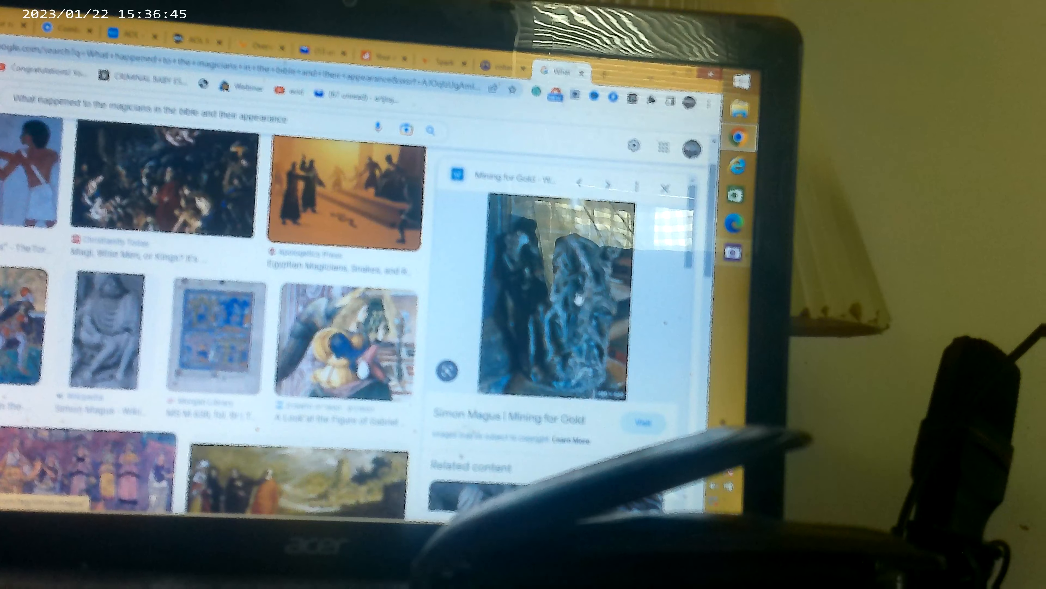
scroll("down", 3)
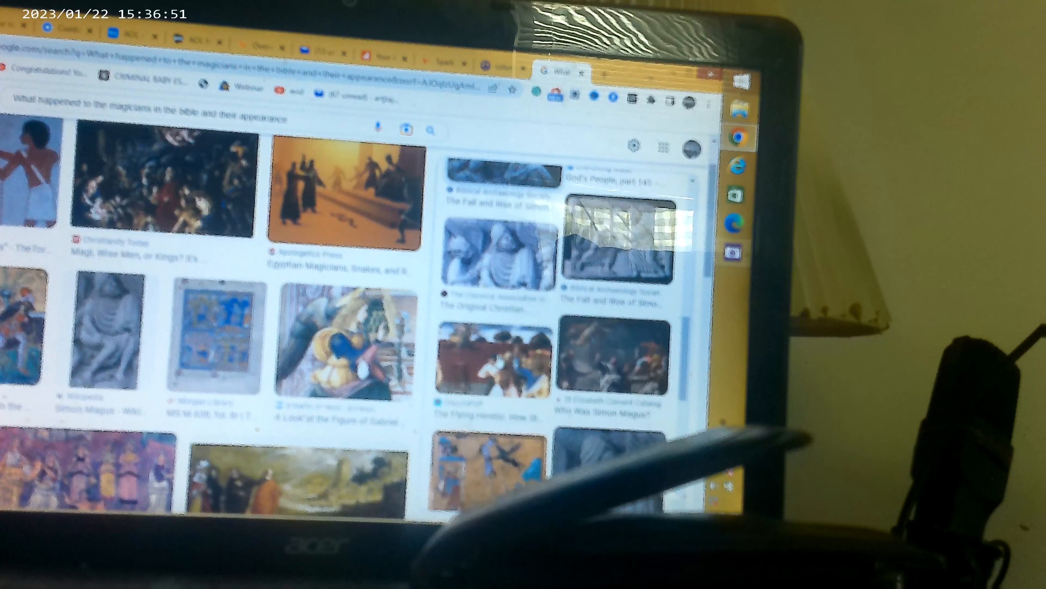
left_click(614, 247)
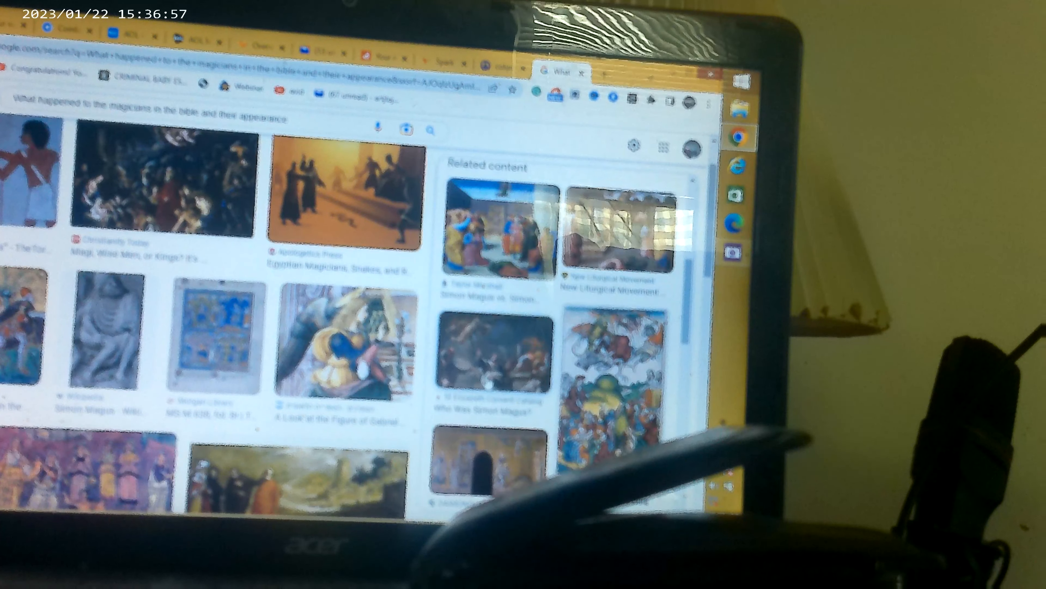
scroll("down", 3)
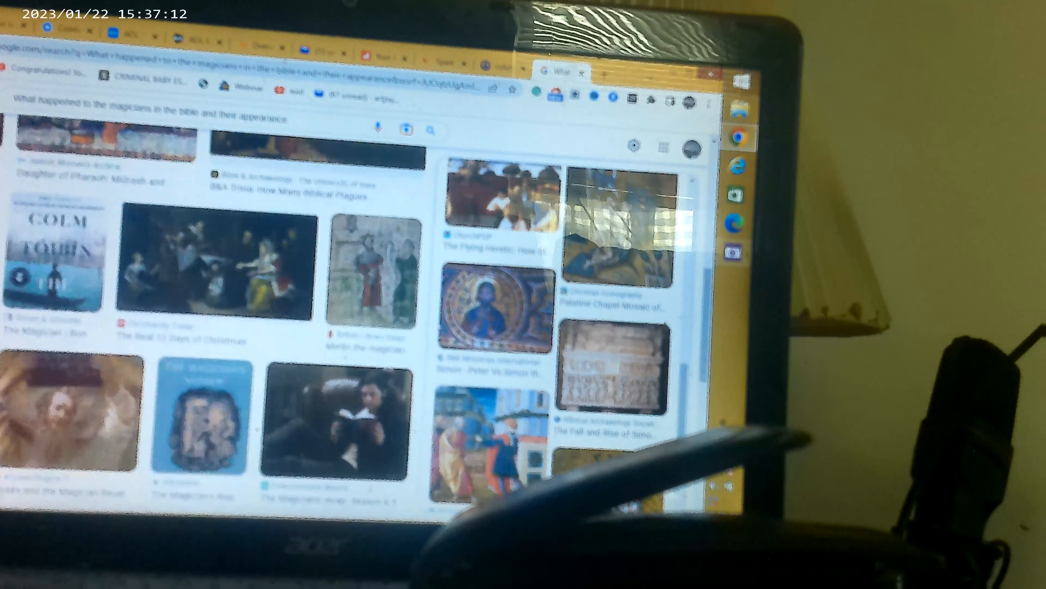
scroll("down", 3)
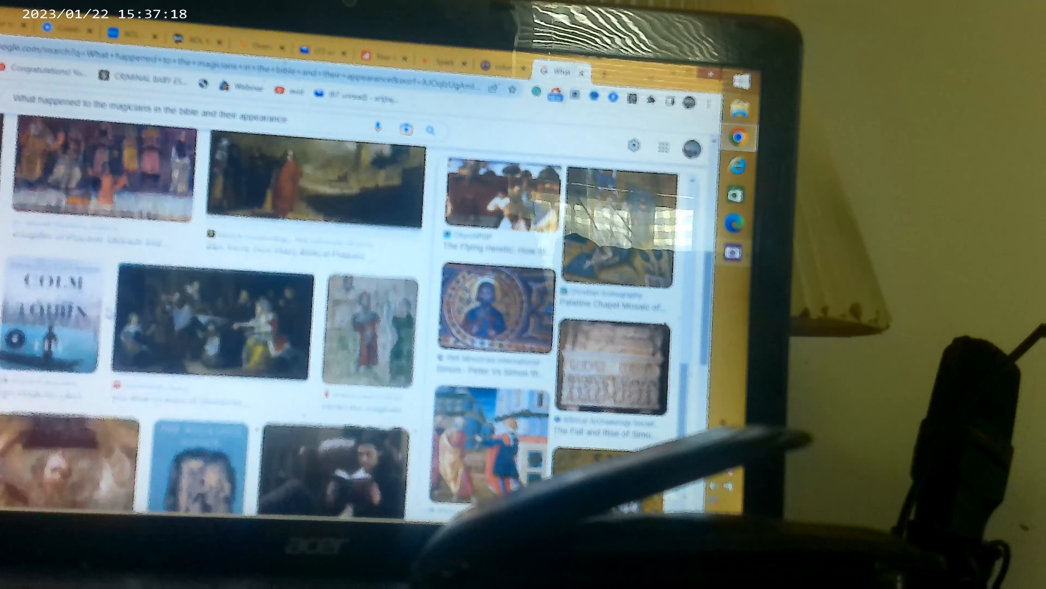
scroll("down", 3)
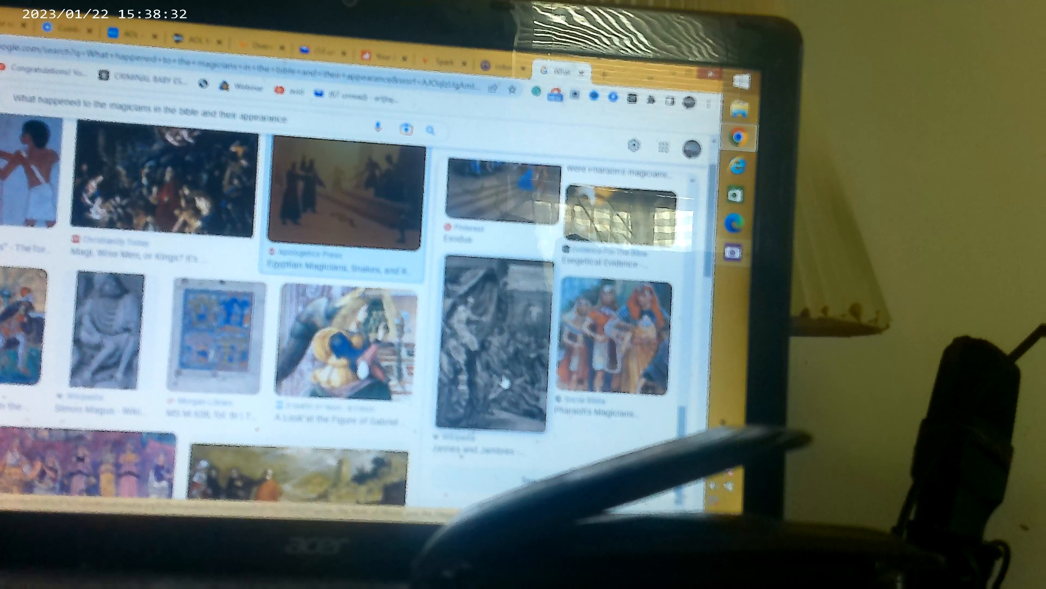
left_click(475, 347)
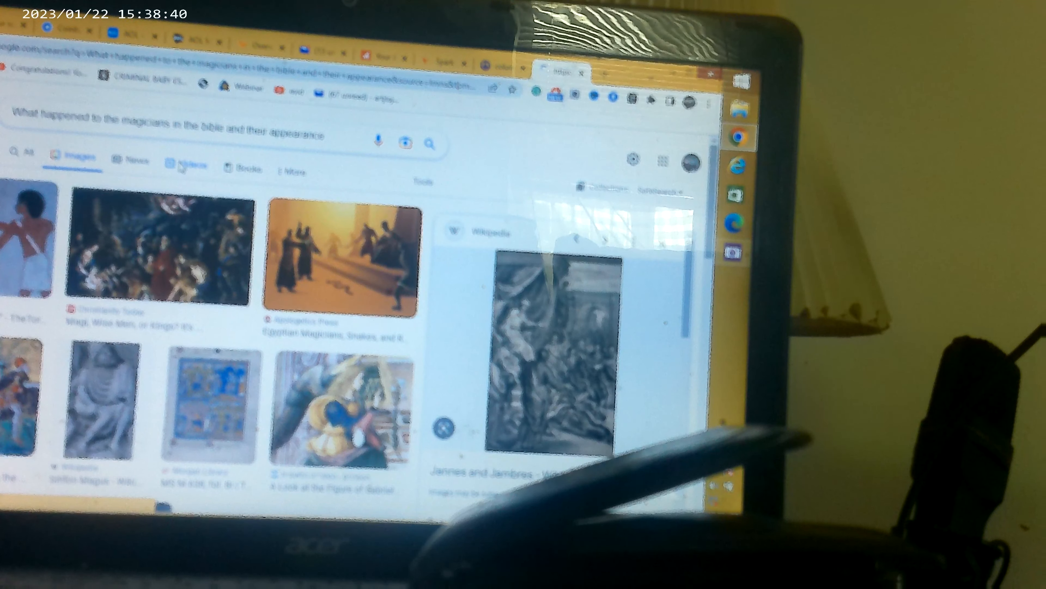
Switch the magicians query to the Videos results
left_click(193, 164)
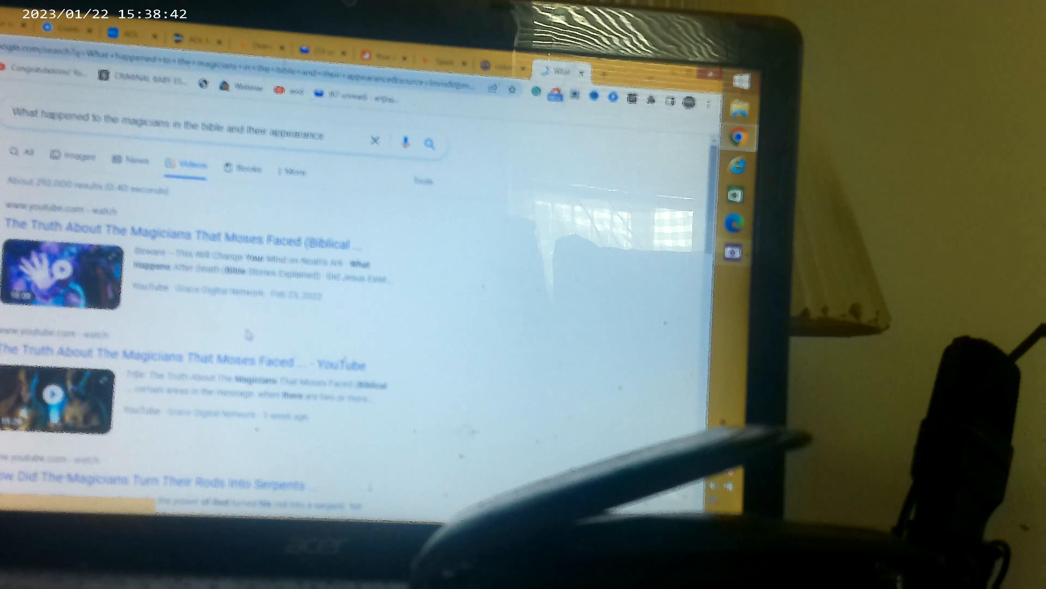
Scroll the video results and go to the Isaiah 44:25 MSG Bible page on BibleStudyTools
scroll("down", 3)
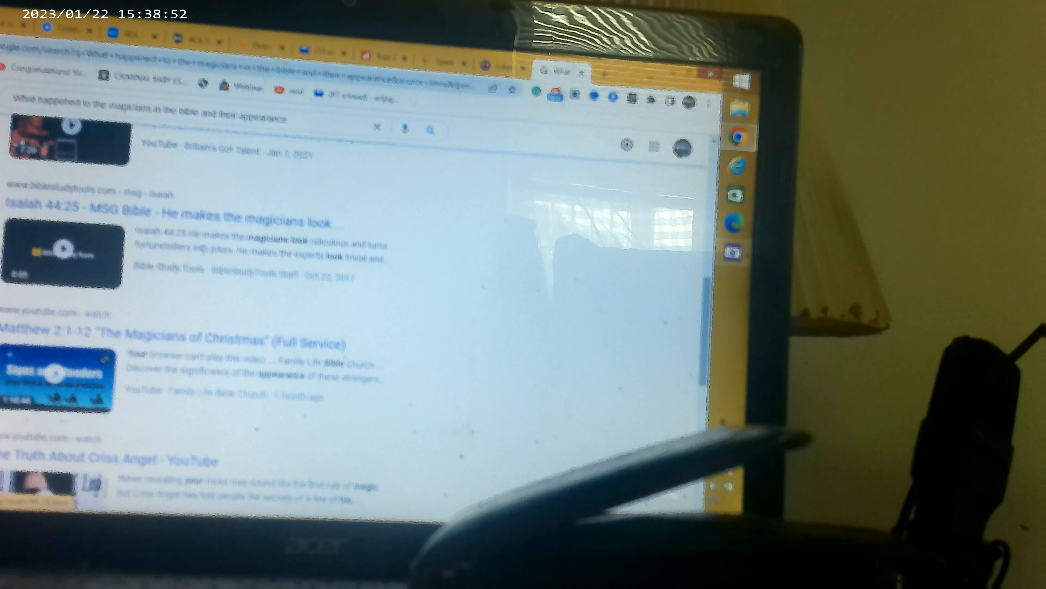
scroll("down", 3)
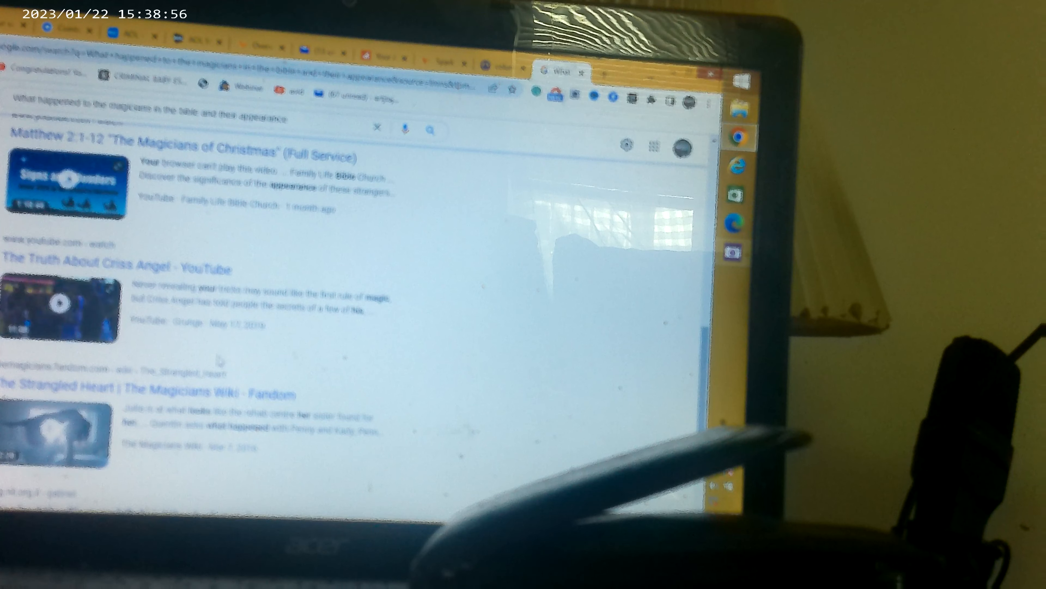
scroll("down", 3)
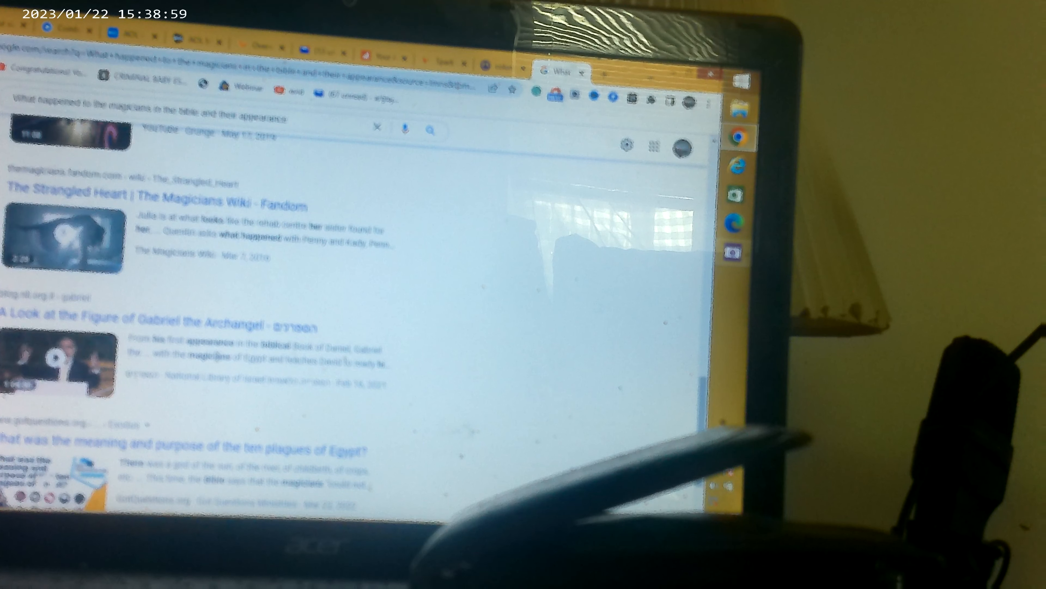
scroll("down", 3)
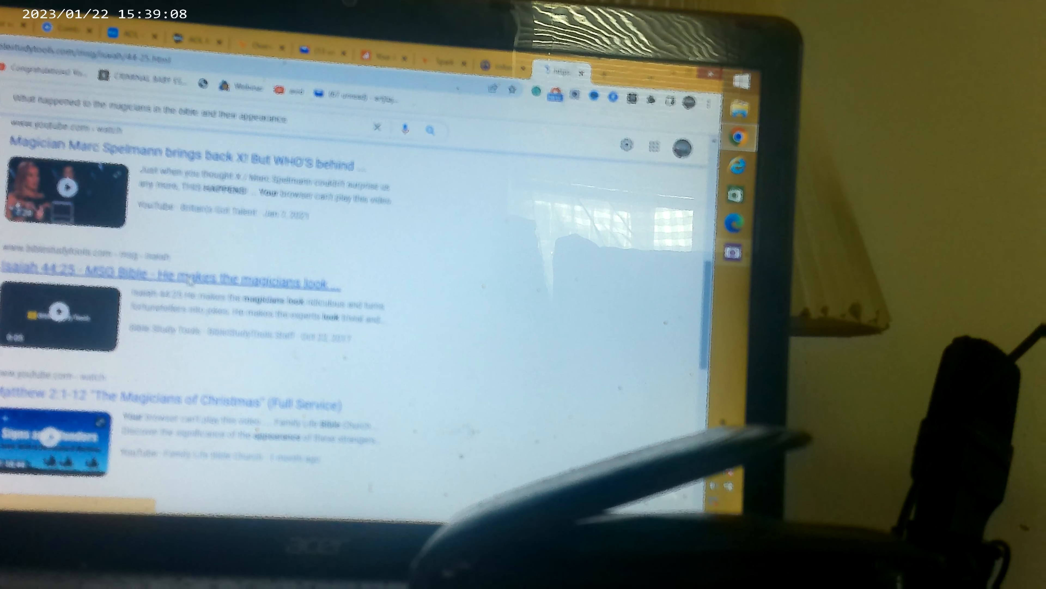
left_click(171, 280)
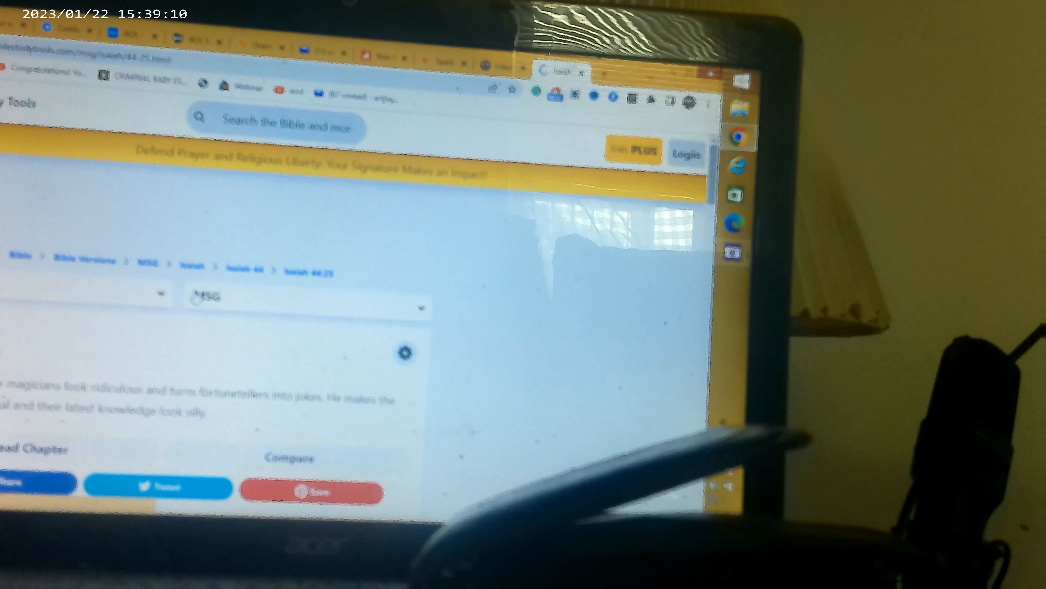
scroll("down", 3)
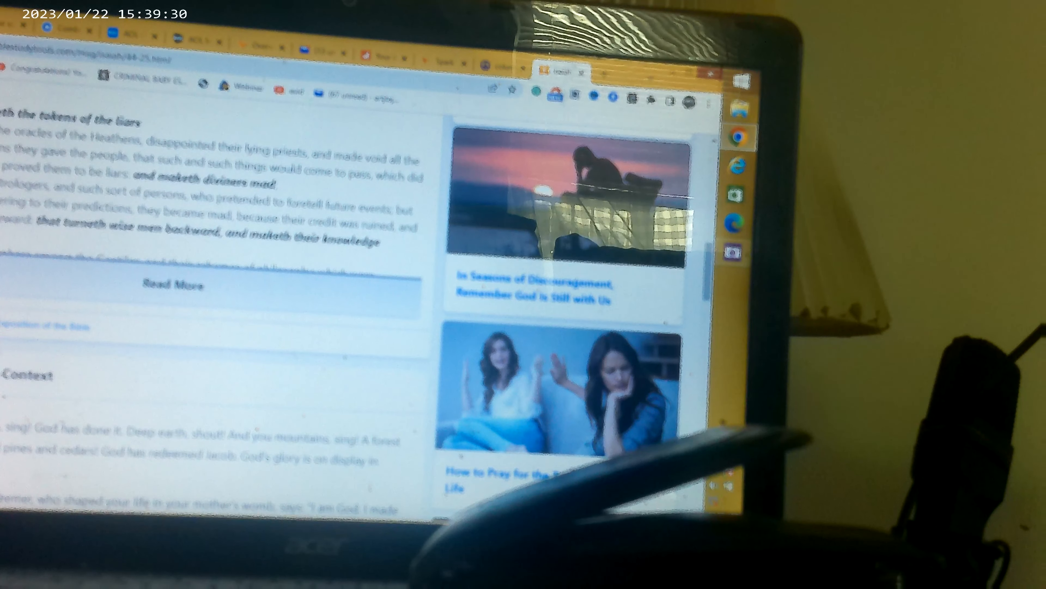
scroll("down", 3)
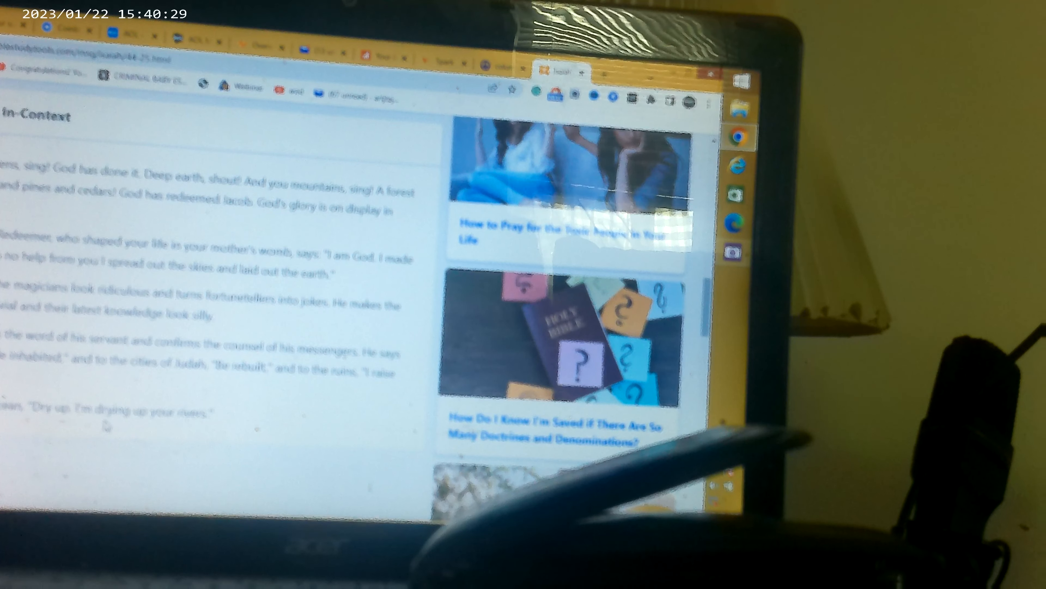
scroll("down", 3)
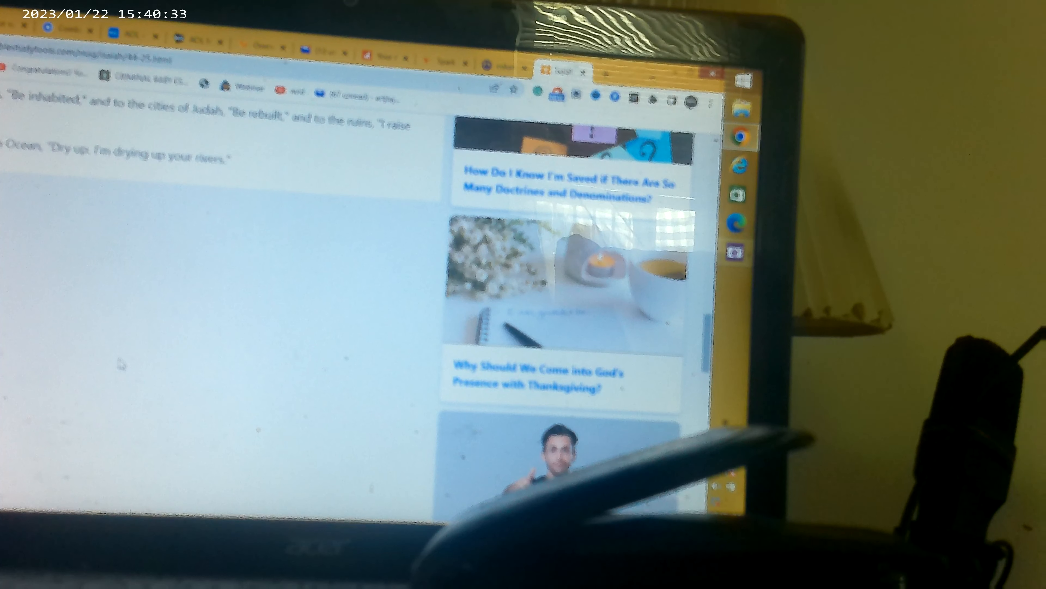
scroll("down", 3)
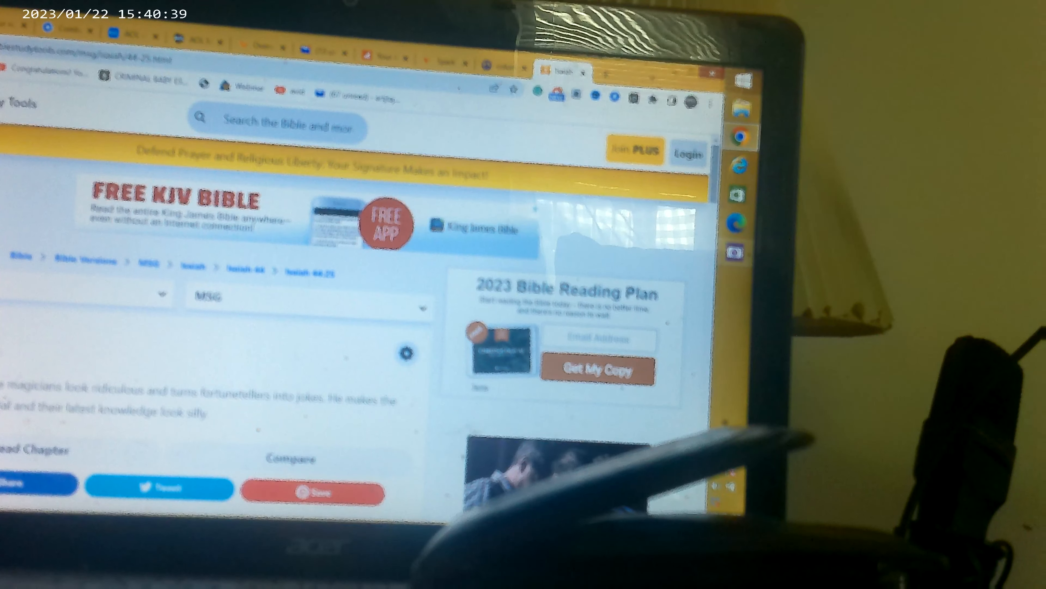
Scroll down the results toward the gotquestions.org ten plagues of Egypt link
scroll("down", 3)
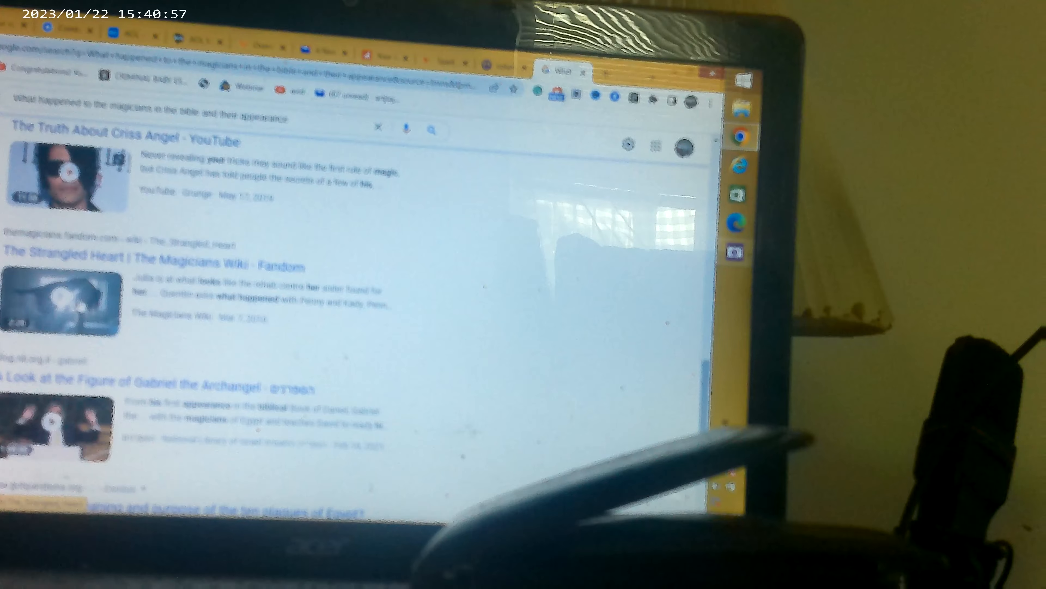
scroll("down", 3)
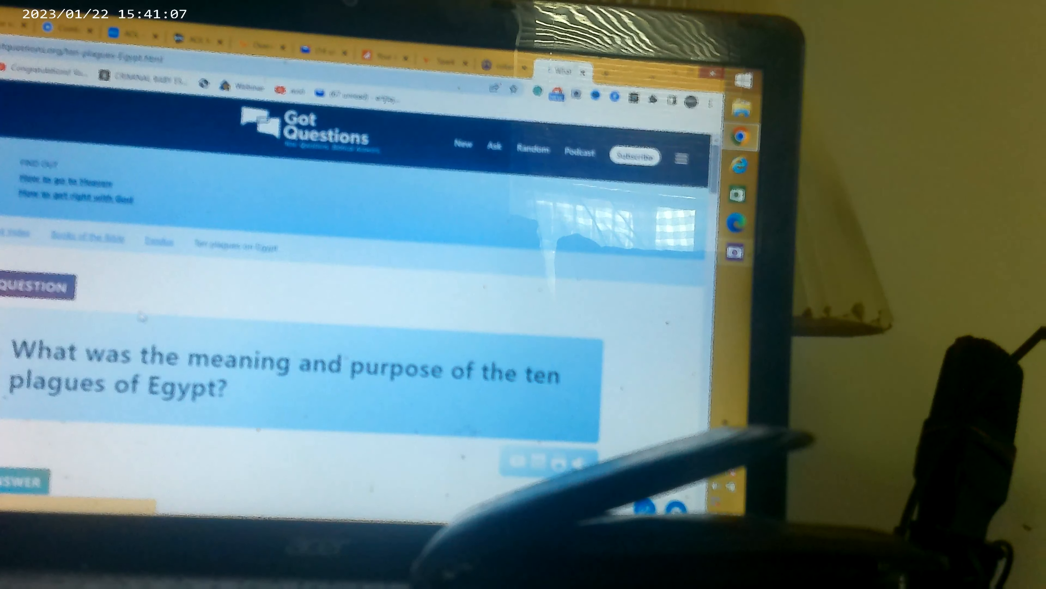
Start the Animated Series ten plagues video and scroll down to the article text
scroll("down", 3)
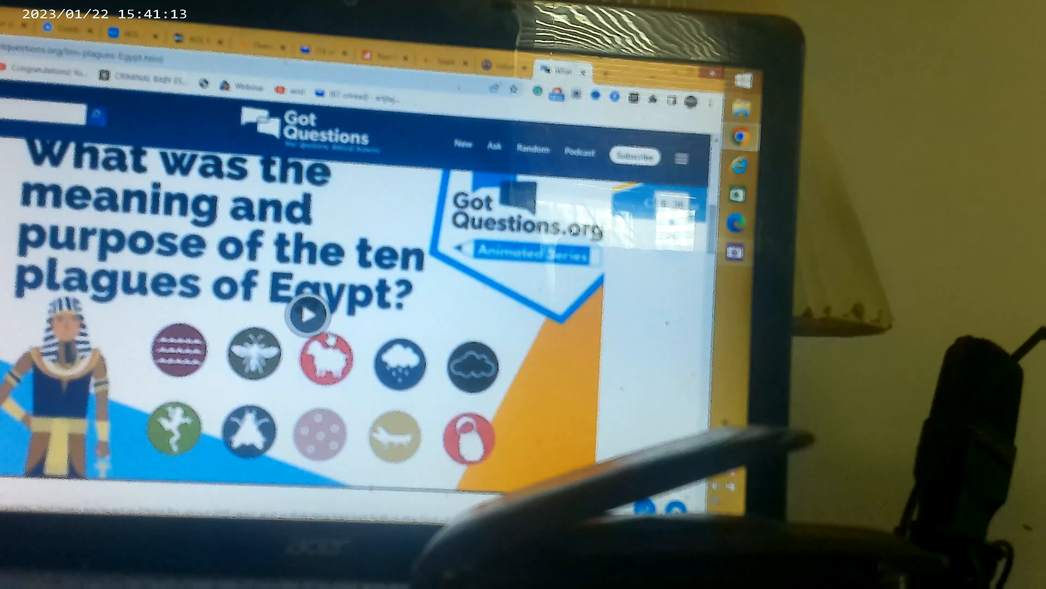
left_click(307, 314)
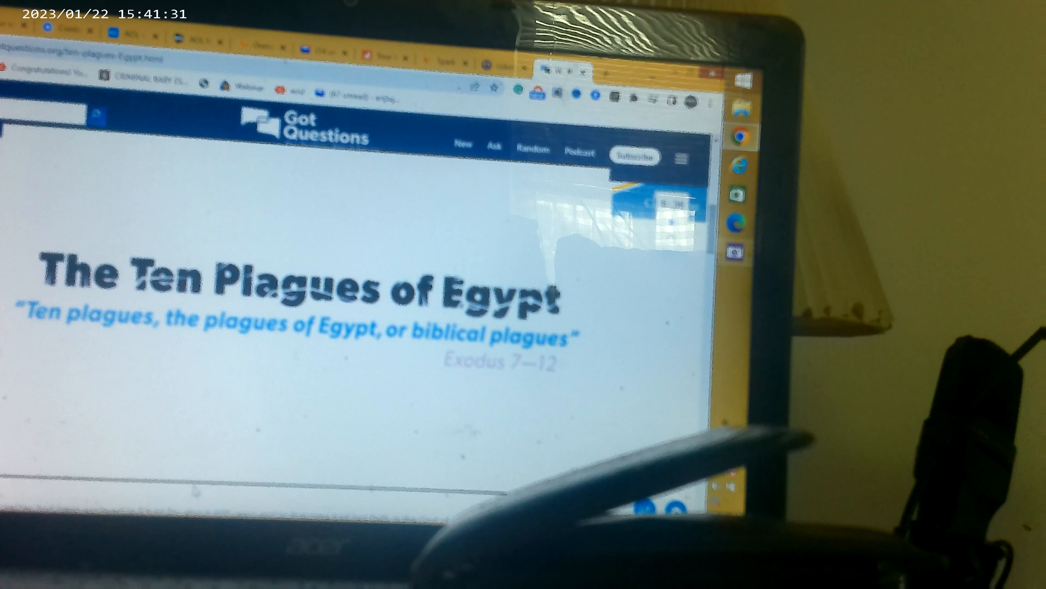
scroll("down", 3)
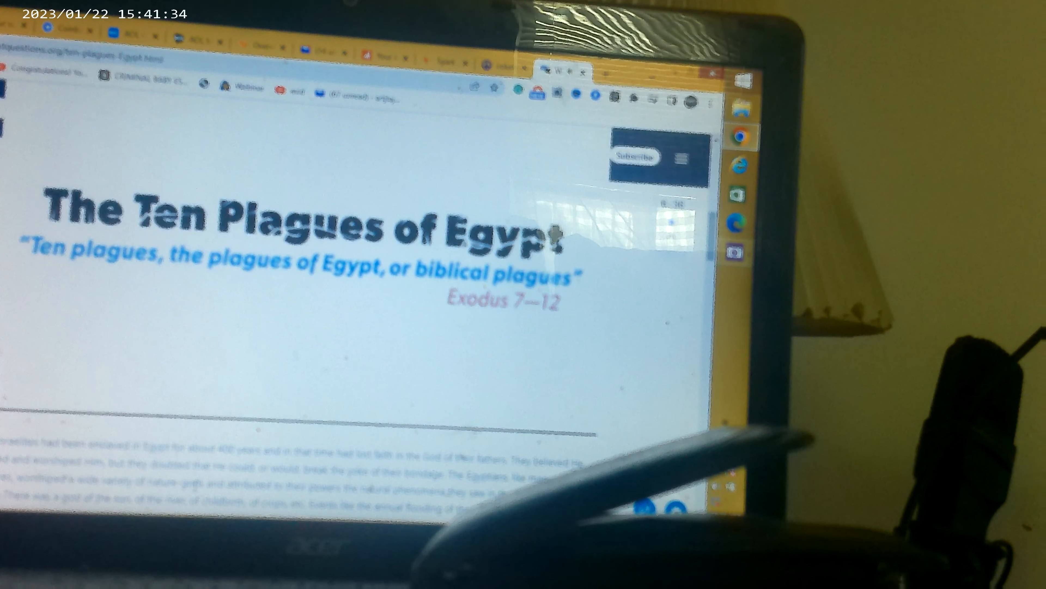
scroll("down", 3)
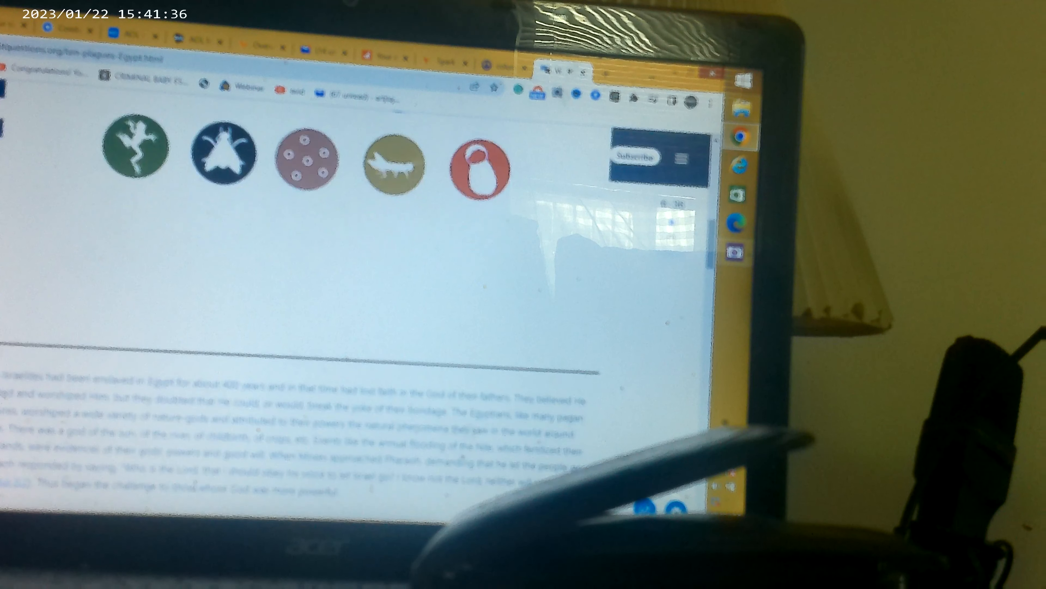